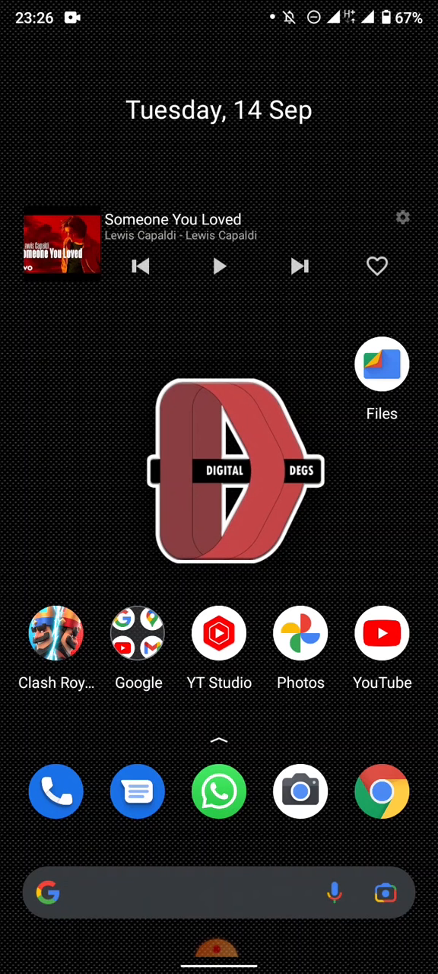
Launch Files and go into the Android folder of Internal storage (obb, data, media, obj).
{"action": "left_click", "coordinate": [382, 362]}
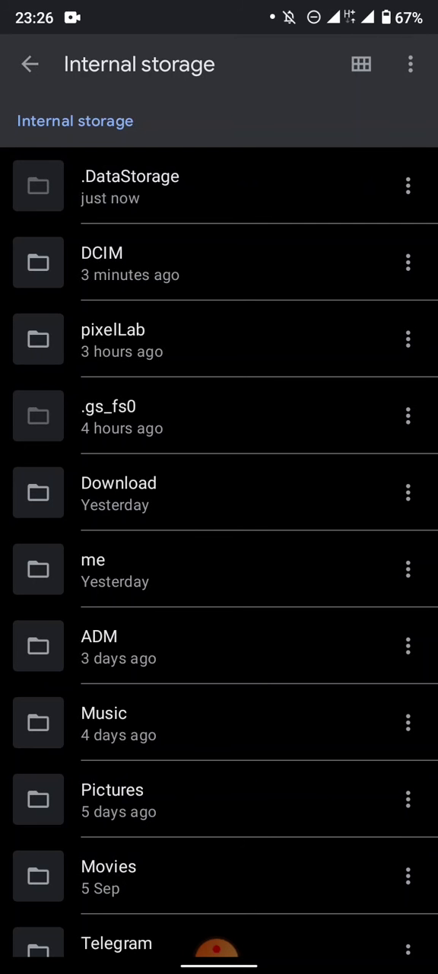
{"action": "scroll", "scroll_direction": "down", "scroll_amount": 3}
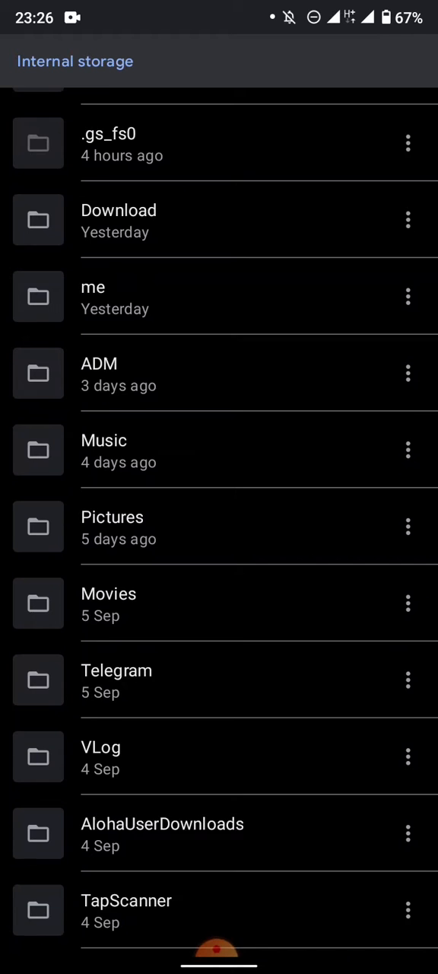
{"action": "scroll", "scroll_direction": "down", "scroll_amount": 3}
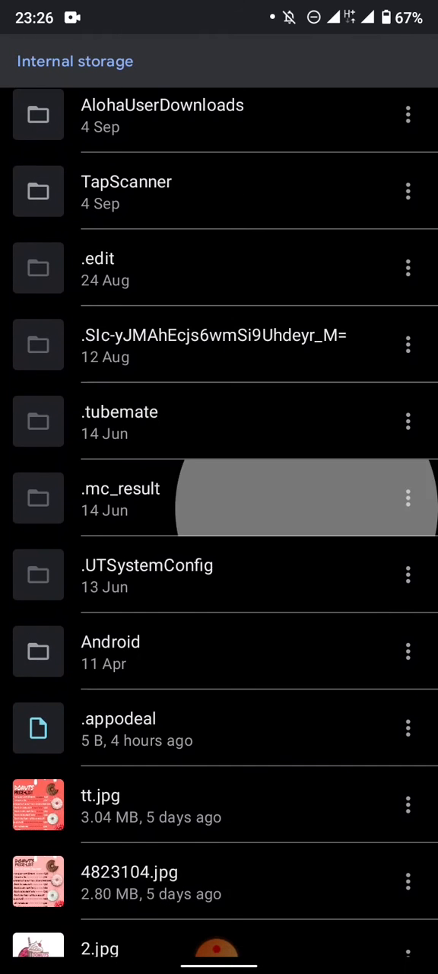
{"action": "left_click", "coordinate": [110, 642]}
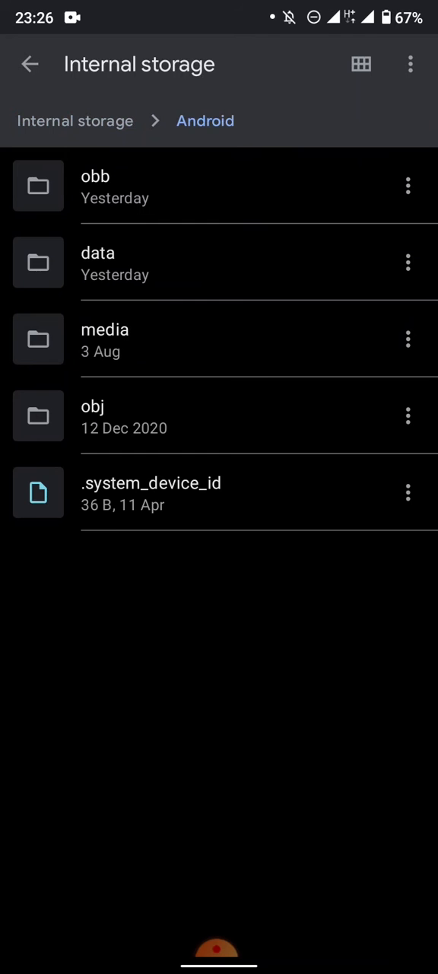
Enter the media folder, revealing com.whatsapp and other app folders.
{"action": "left_click", "coordinate": [104, 338]}
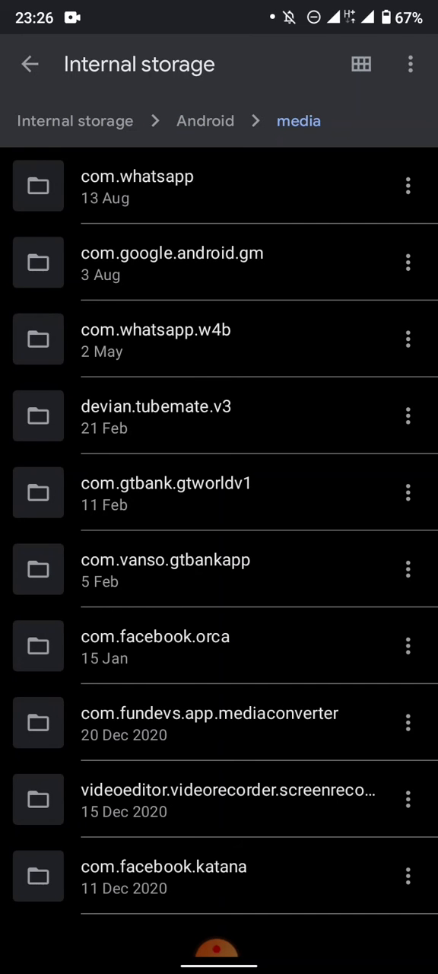
{"action": "left_click", "coordinate": [137, 186]}
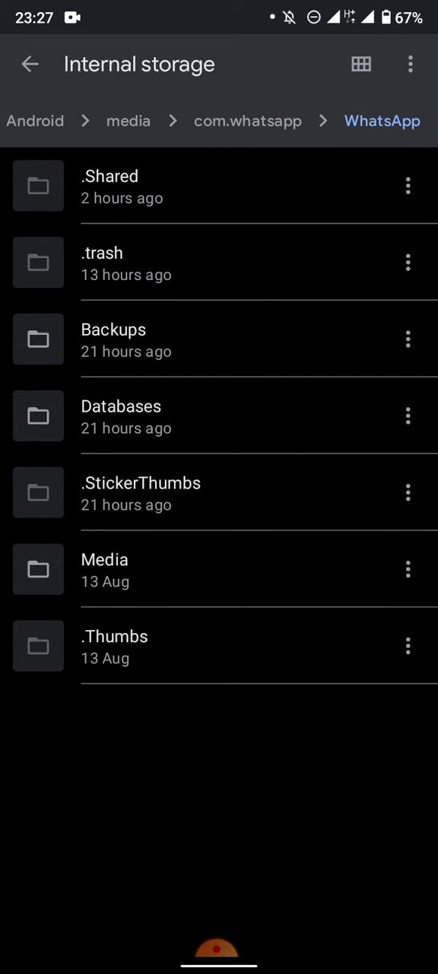
{"action": "left_click", "coordinate": [104, 569]}
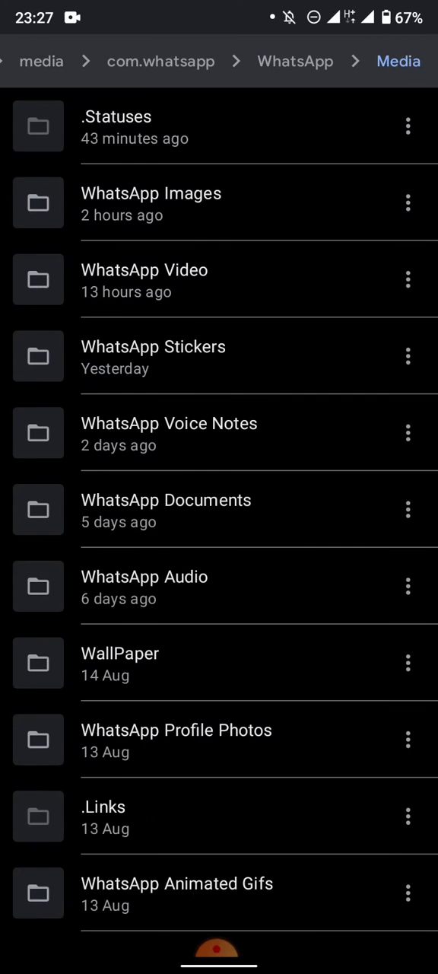
{"action": "left_click", "coordinate": [295, 61]}
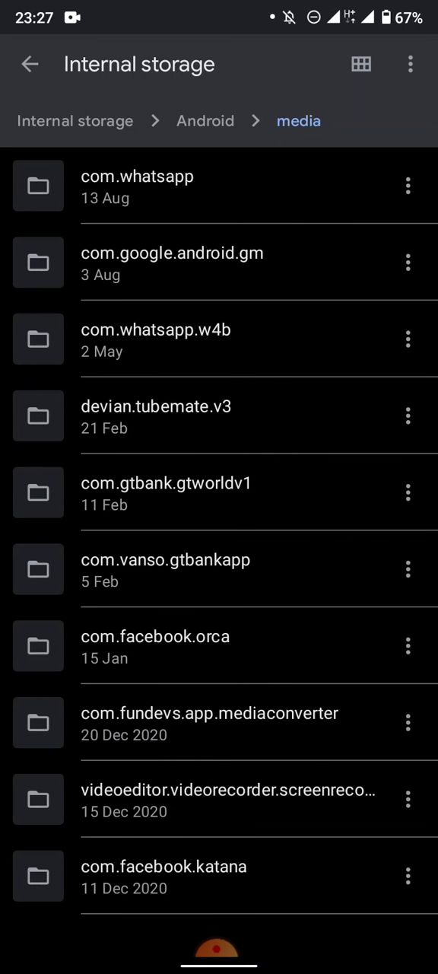
{"action": "left_click", "coordinate": [155, 338]}
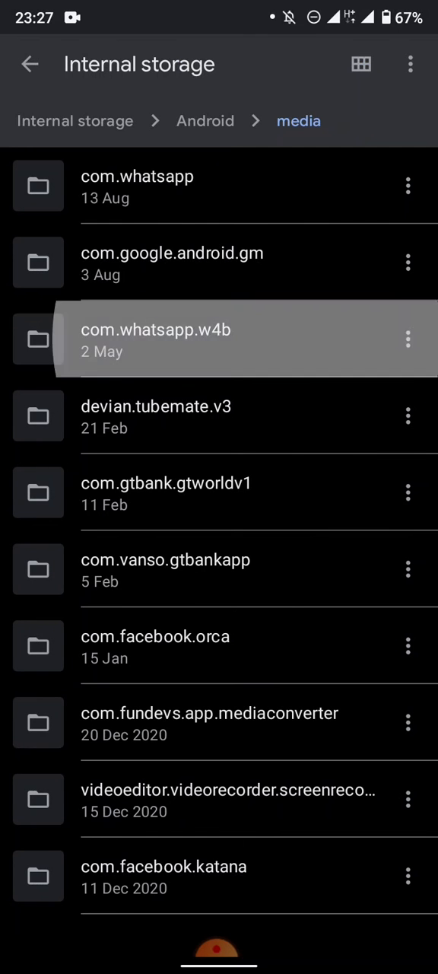